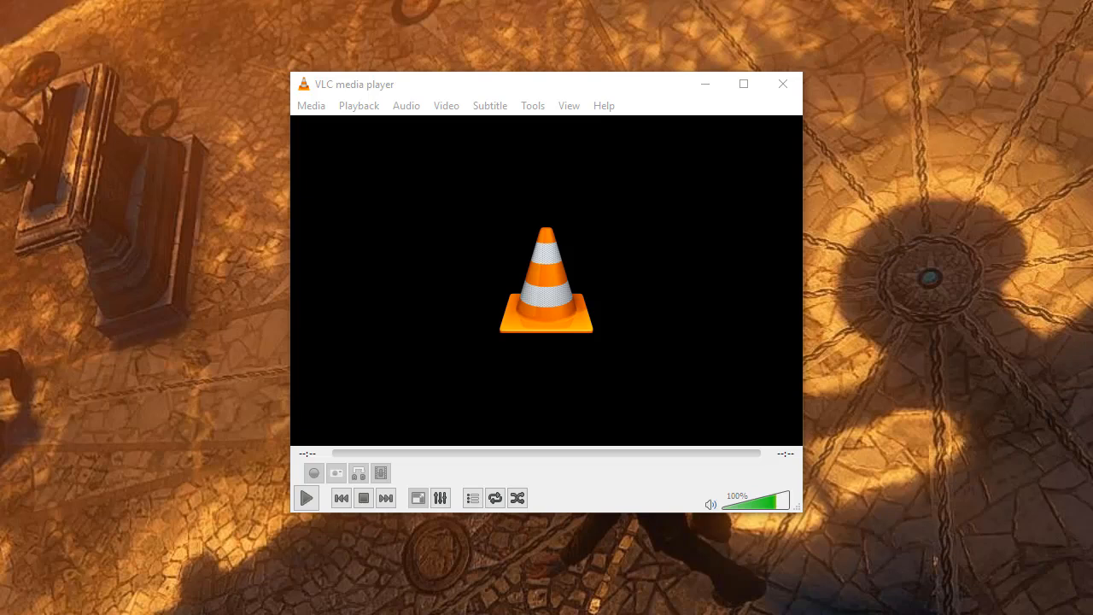
mouse_move(1052, 106)
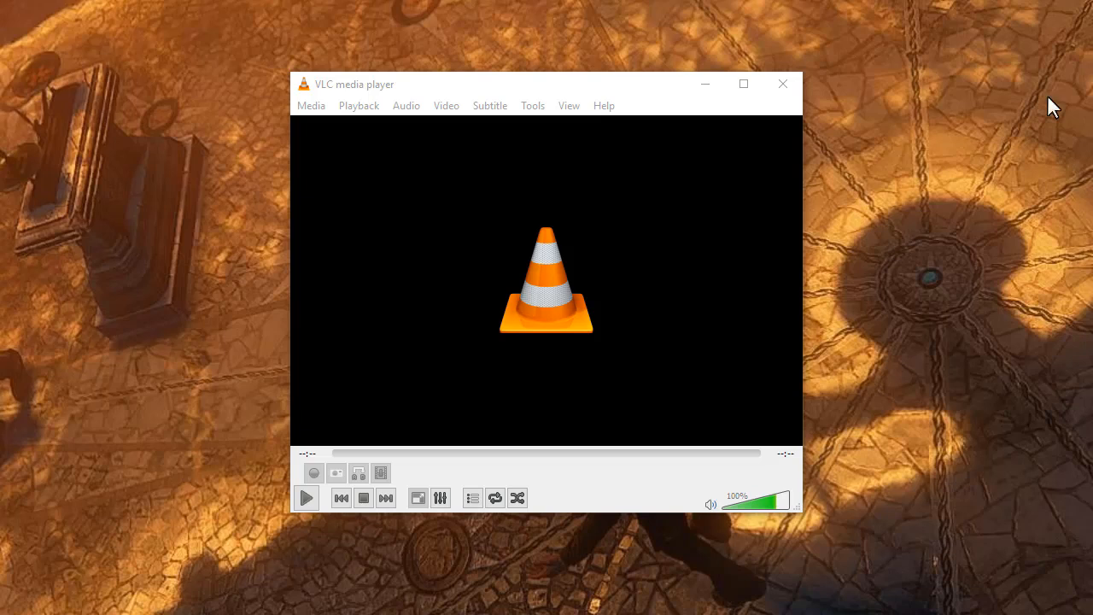
mouse_move(639, 78)
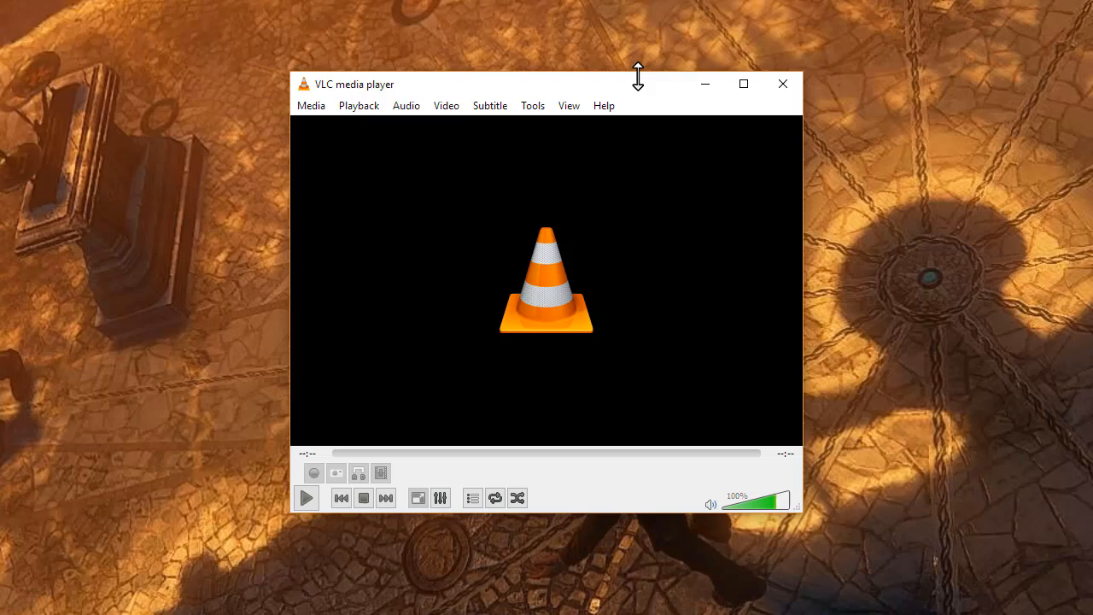
mouse_move(603, 106)
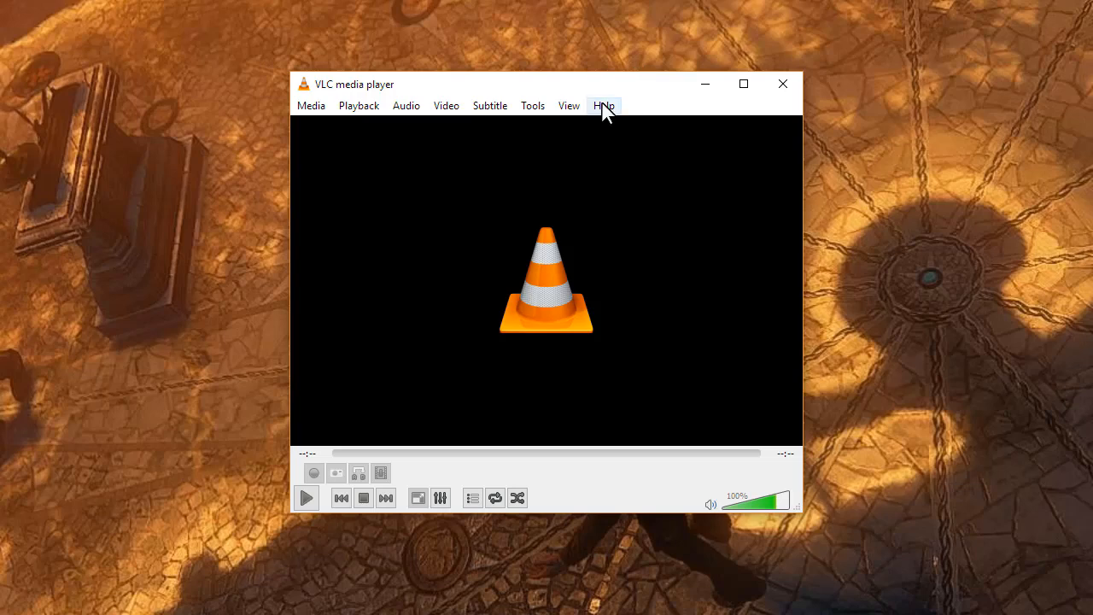
Show VLC's About window with version 2.2.4 Weatherwax.
click(603, 106)
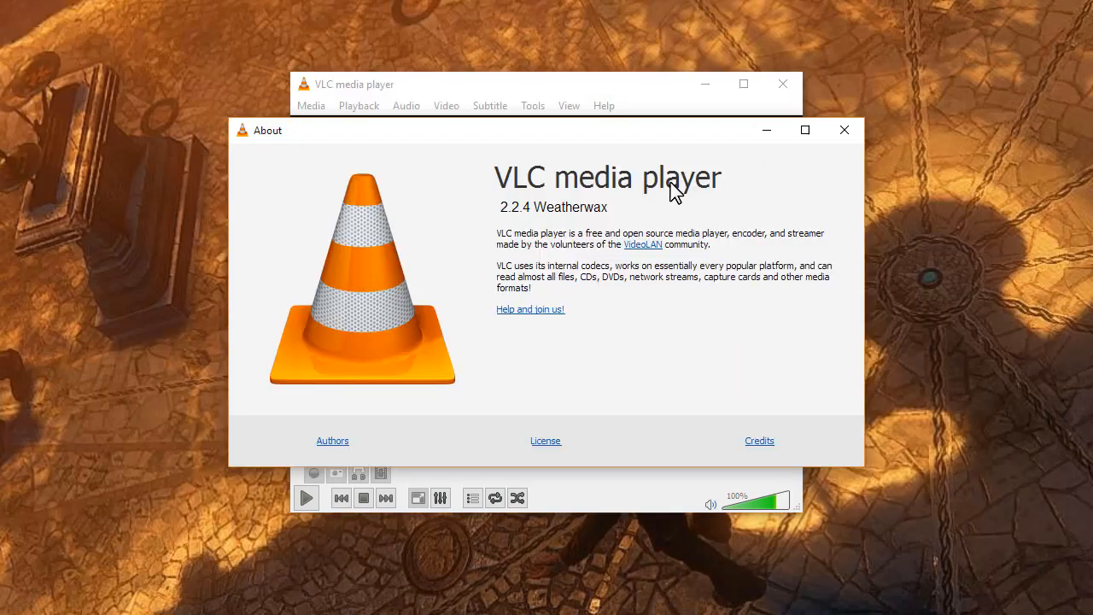
mouse_move(925, 348)
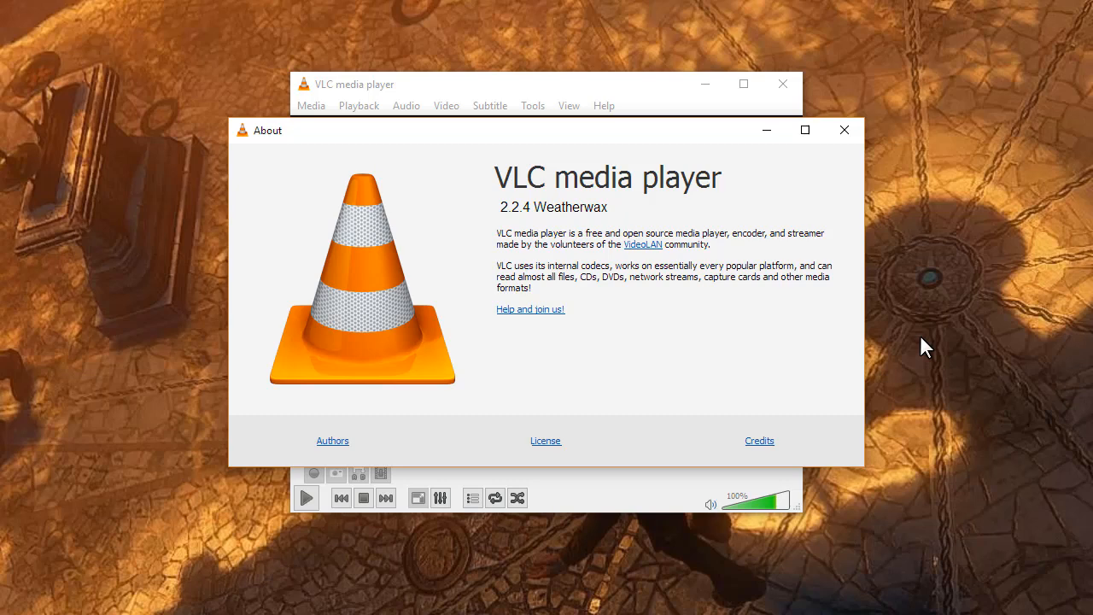
mouse_move(905, 342)
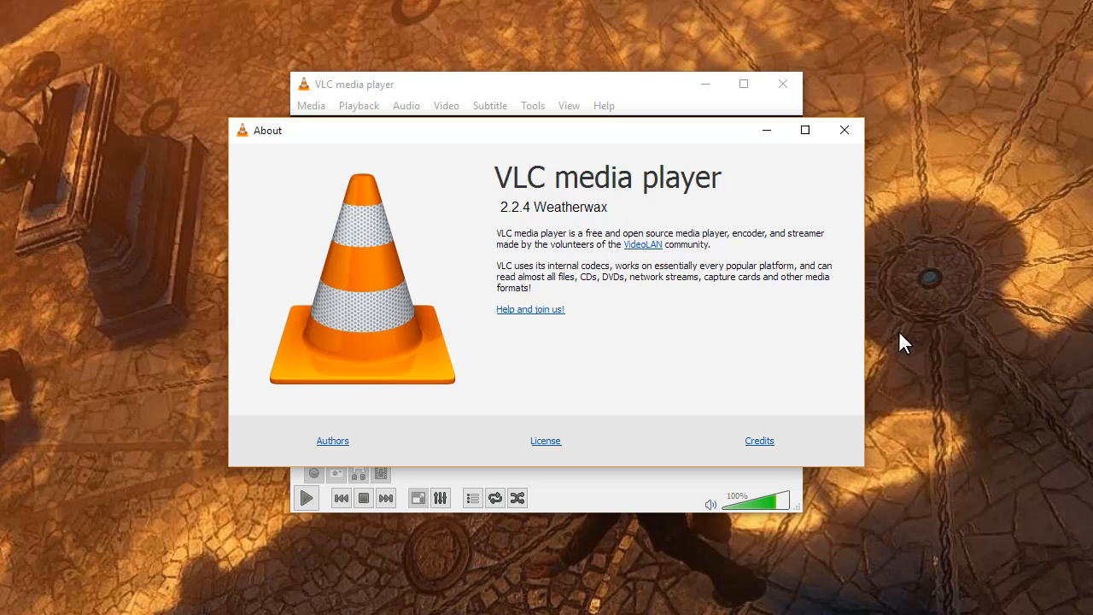
Close About and bring up Preferences on the Interface Settings page.
click(844, 130)
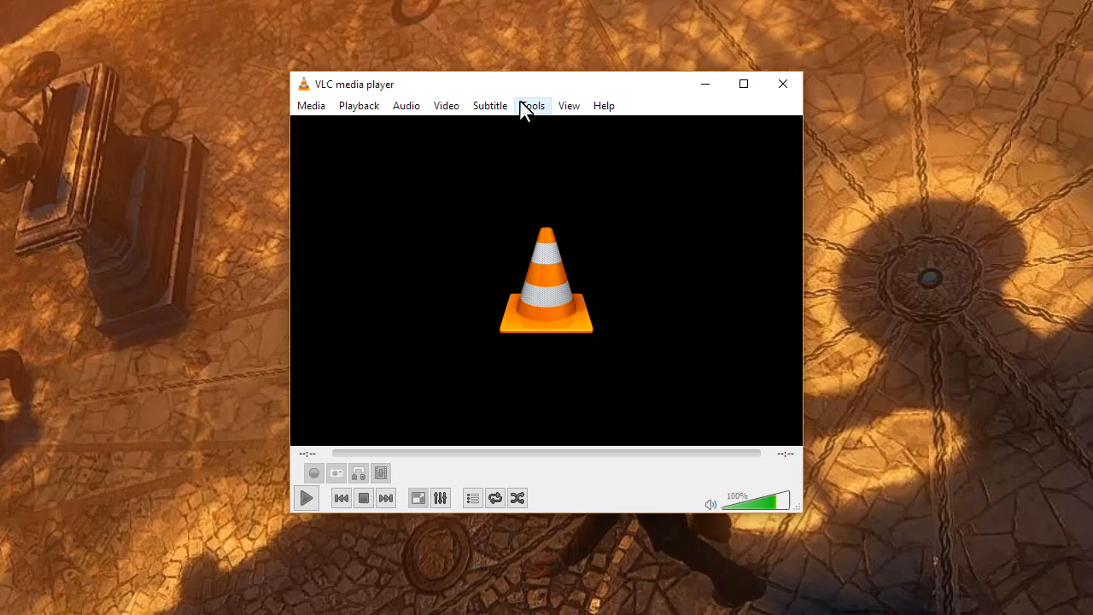
click(533, 106)
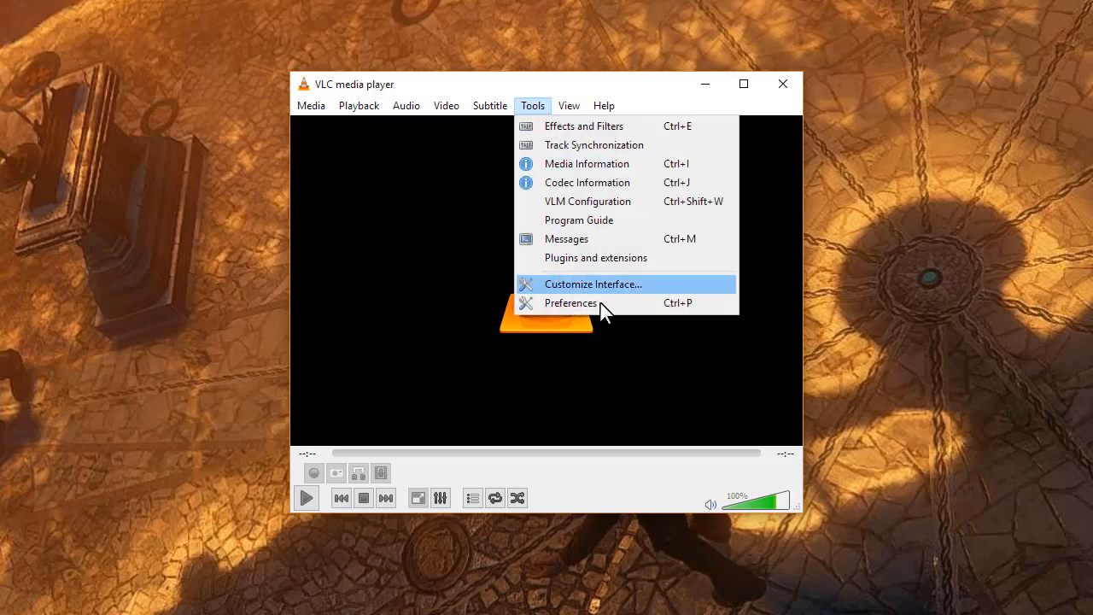
mouse_move(631, 316)
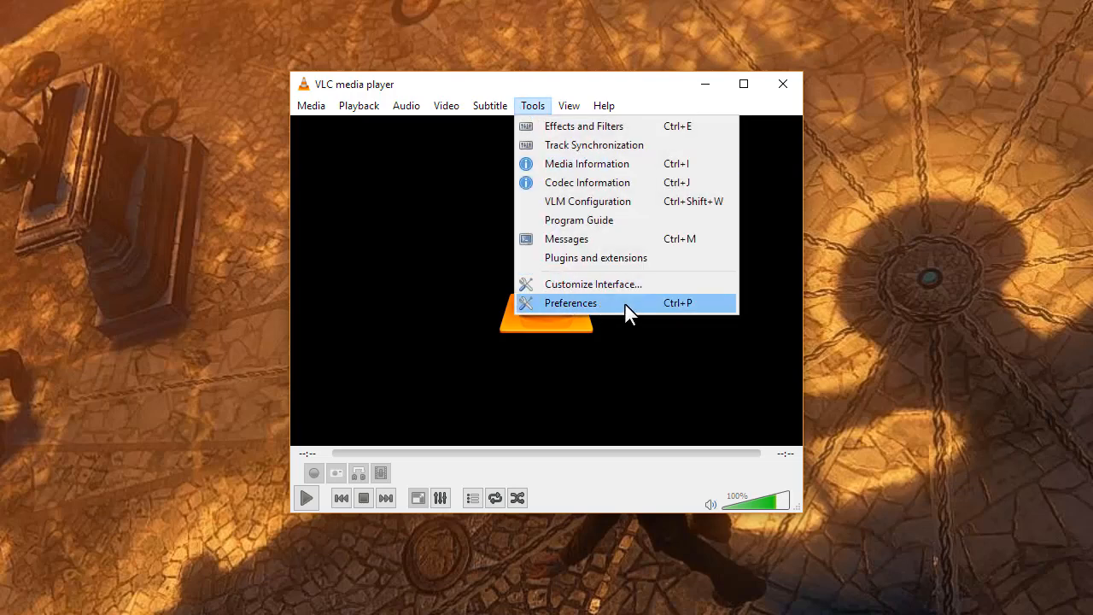
click(570, 302)
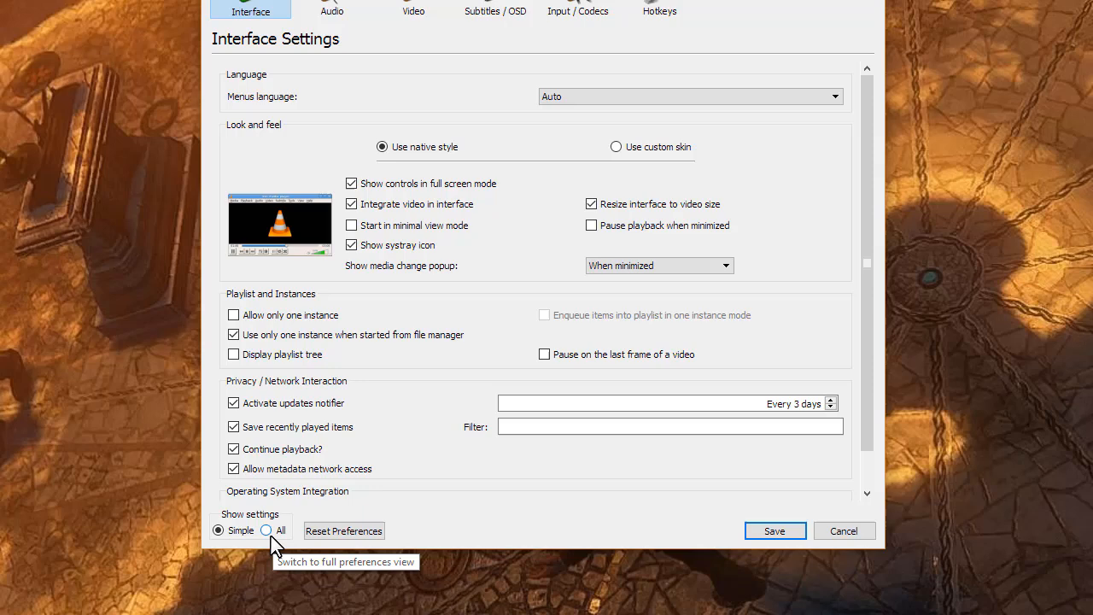
Show all settings and expand the Video Filters category.
click(266, 530)
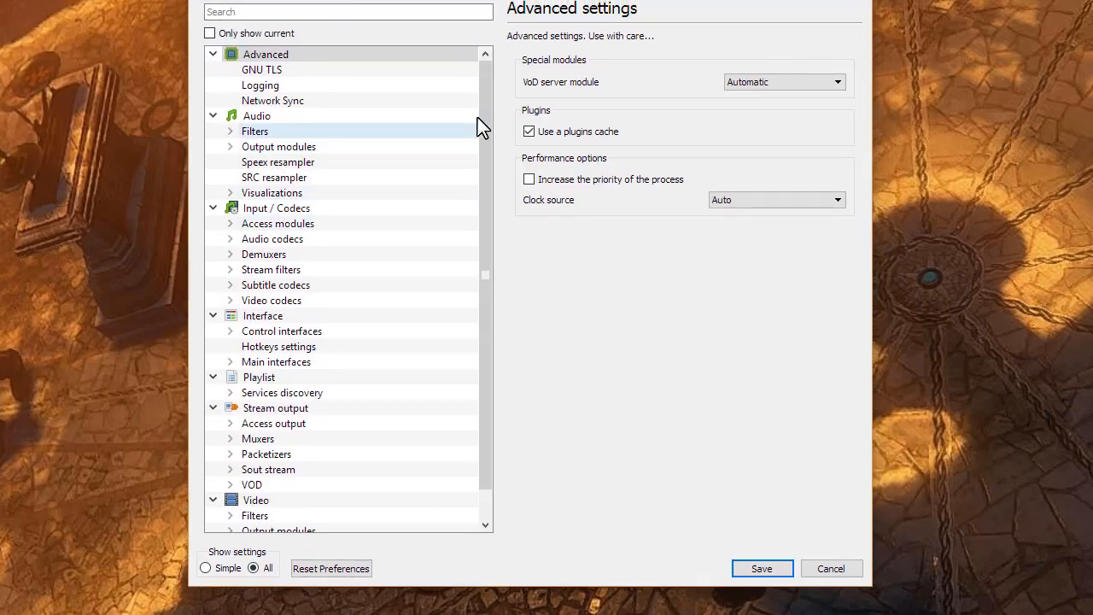
scroll(down, 3)
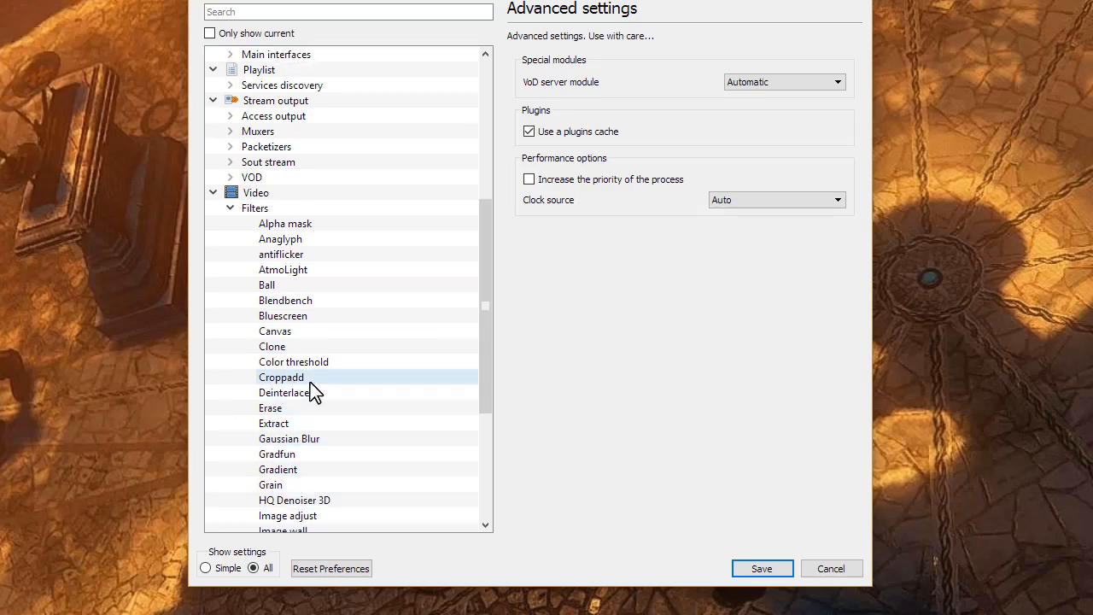
Set Croppadd to crop 420 px from left and right and save preferences.
click(280, 378)
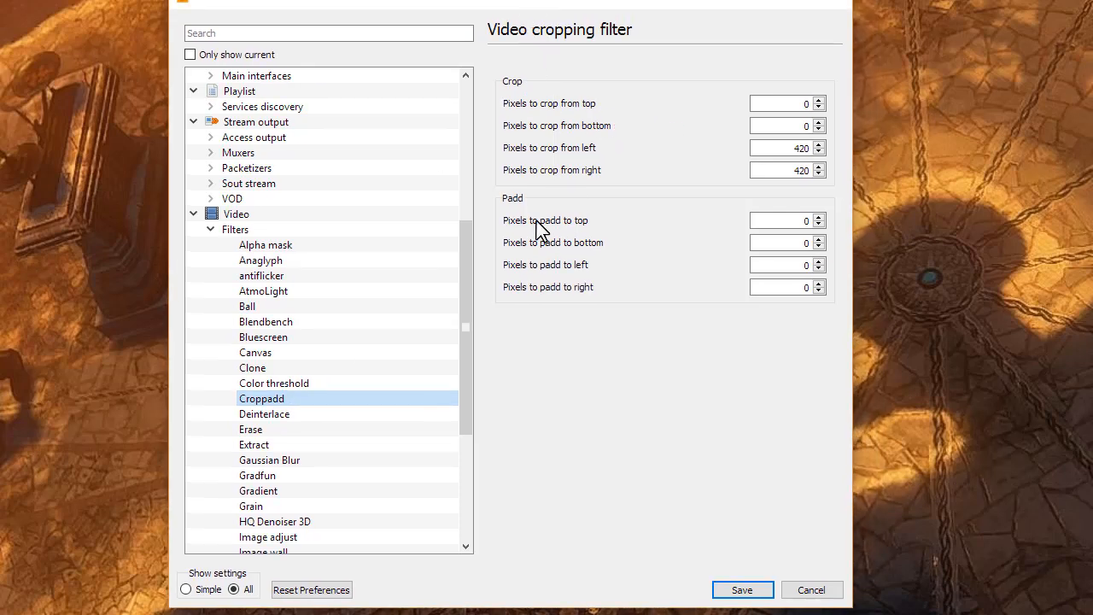
mouse_move(507, 98)
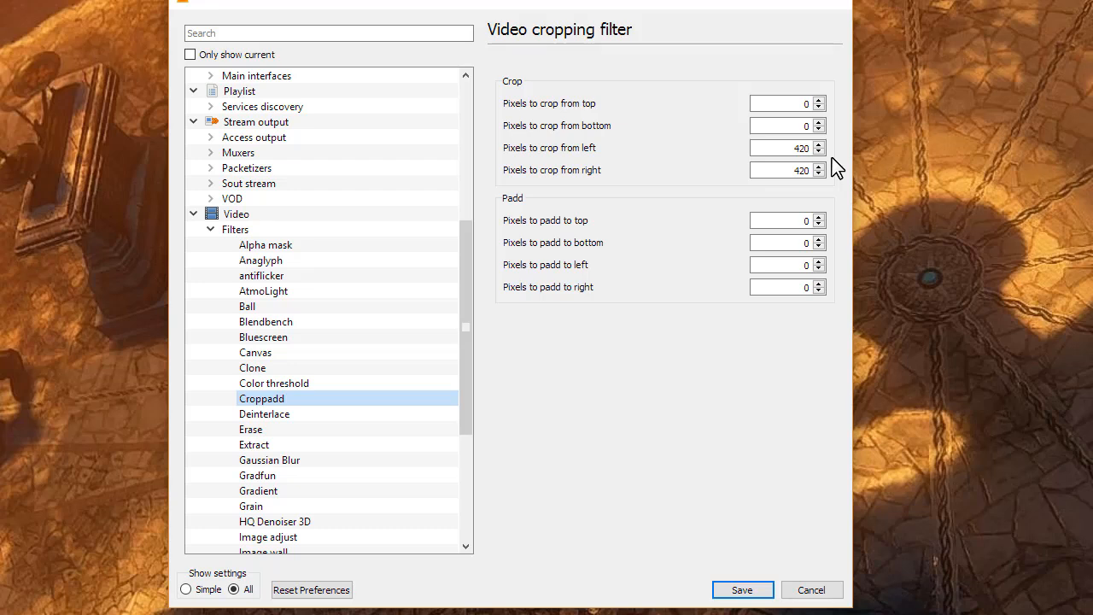
mouse_move(837, 543)
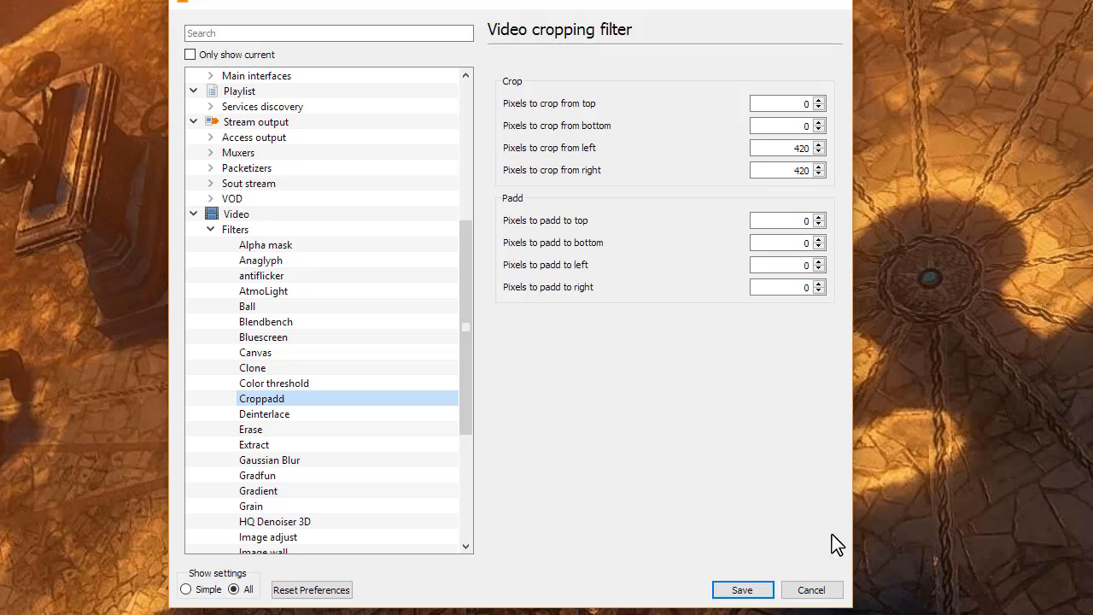
click(741, 589)
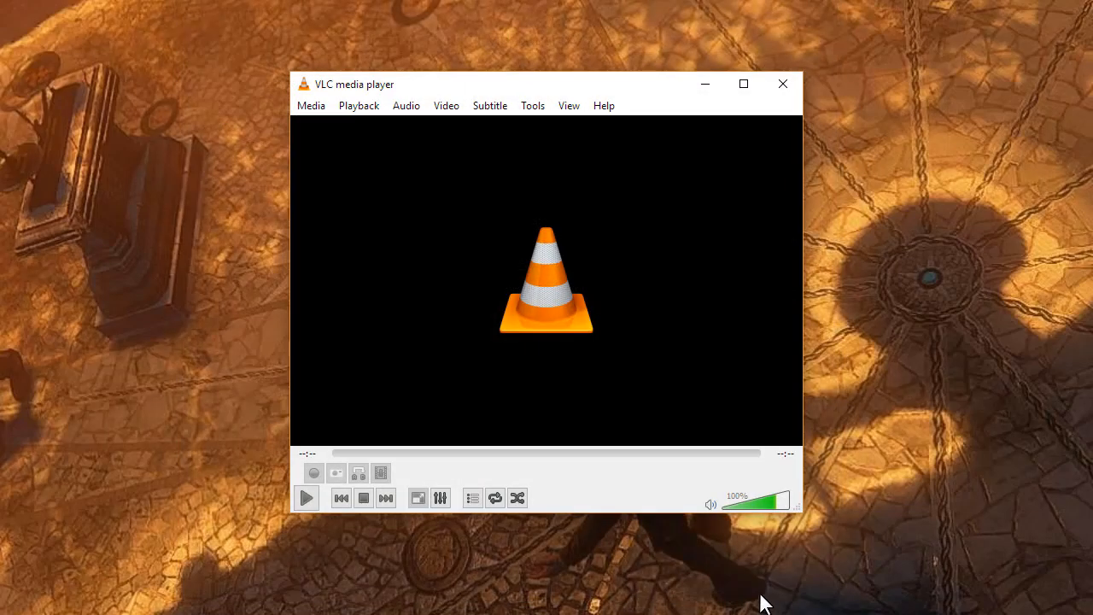
Start Convert / Save for Jerry-w.mp4 and choose Convert for the file.
click(311, 106)
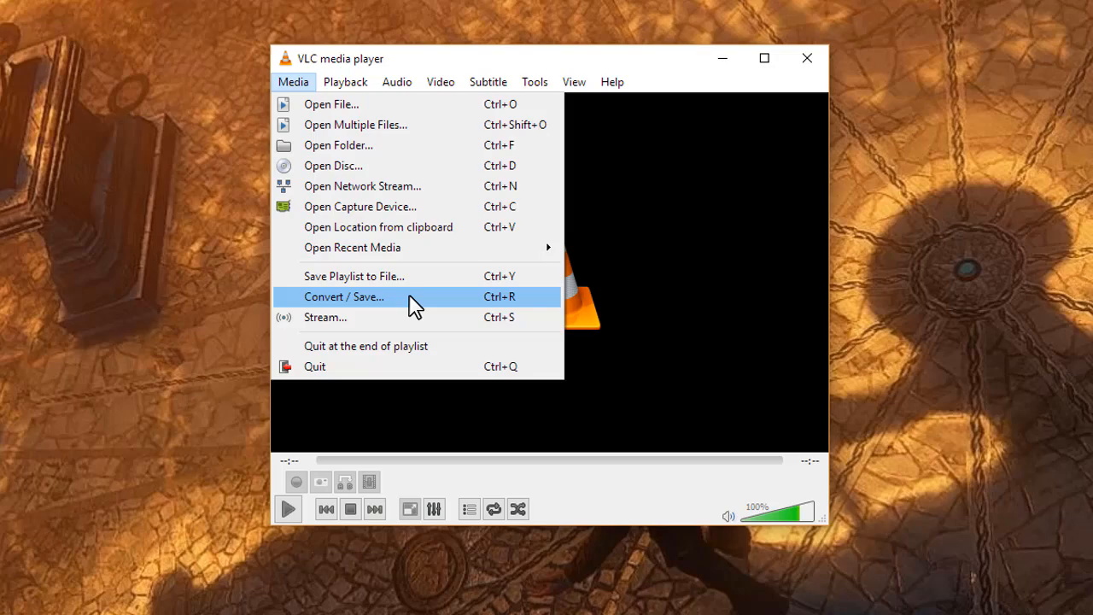
click(345, 297)
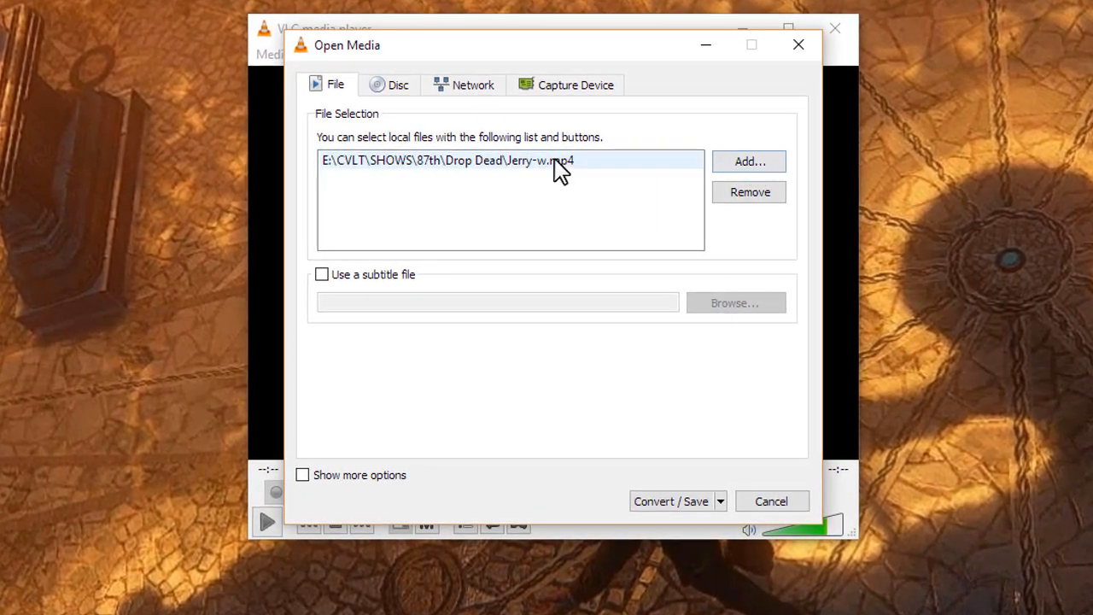
mouse_move(868, 543)
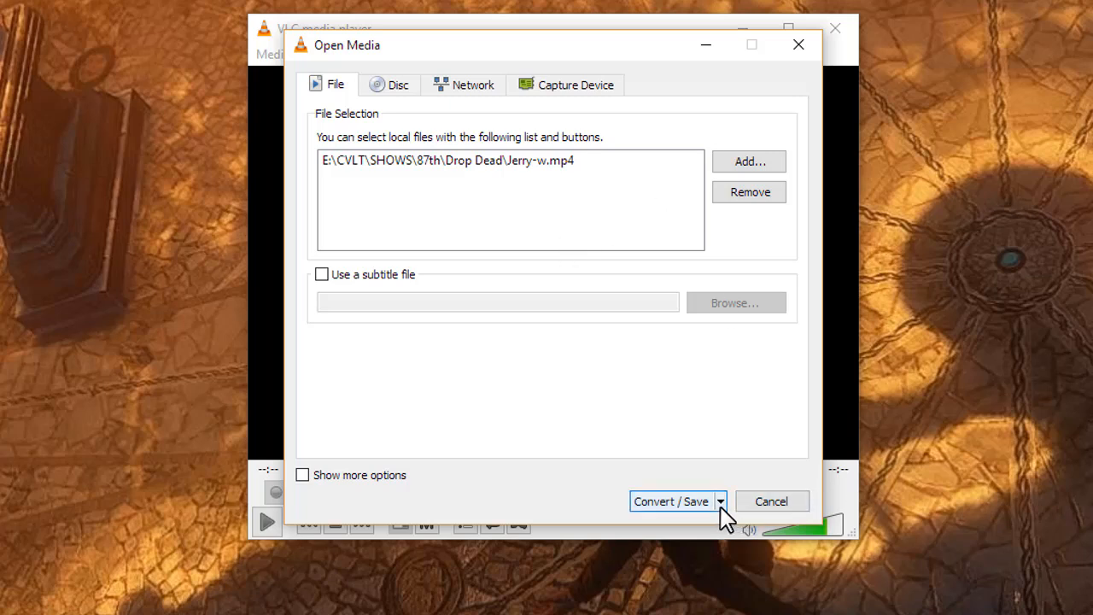
click(727, 500)
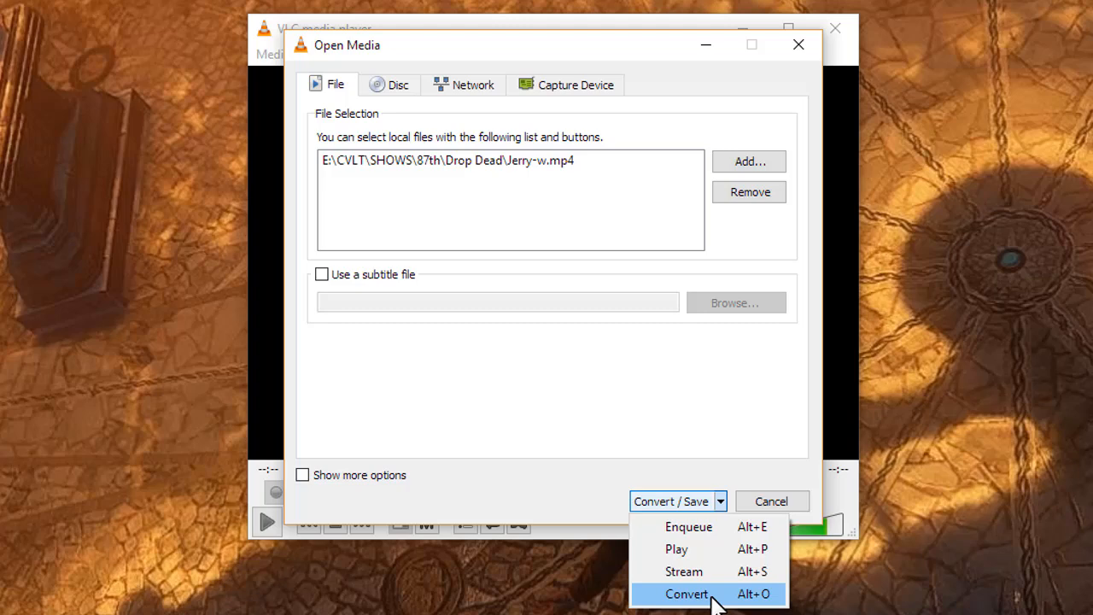
click(690, 594)
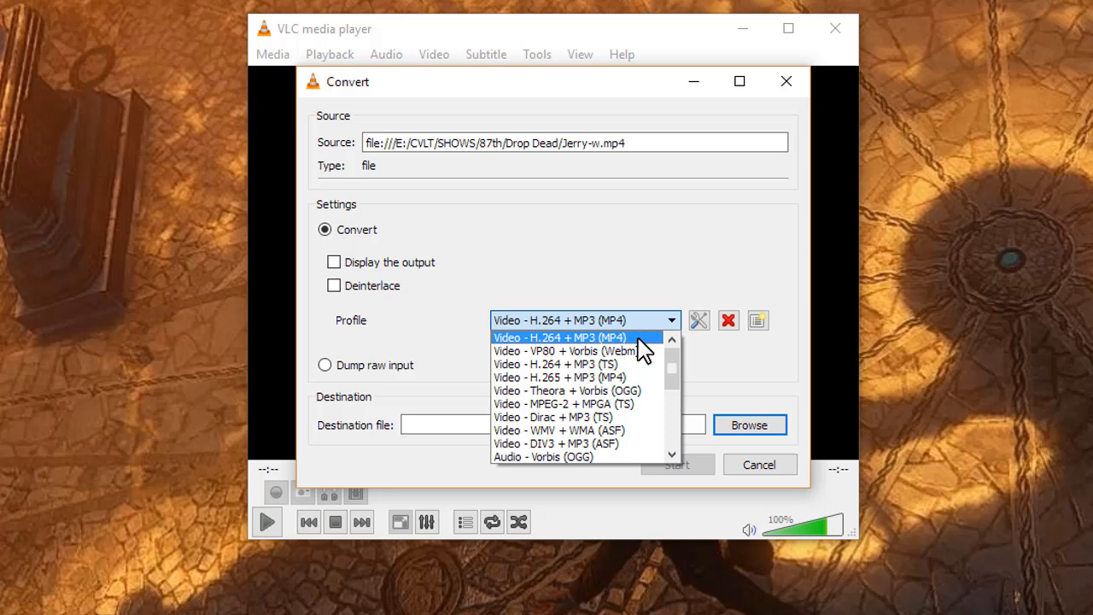
Select the Video - H.264 + MP3 (MP4) profile and edit it.
click(572, 339)
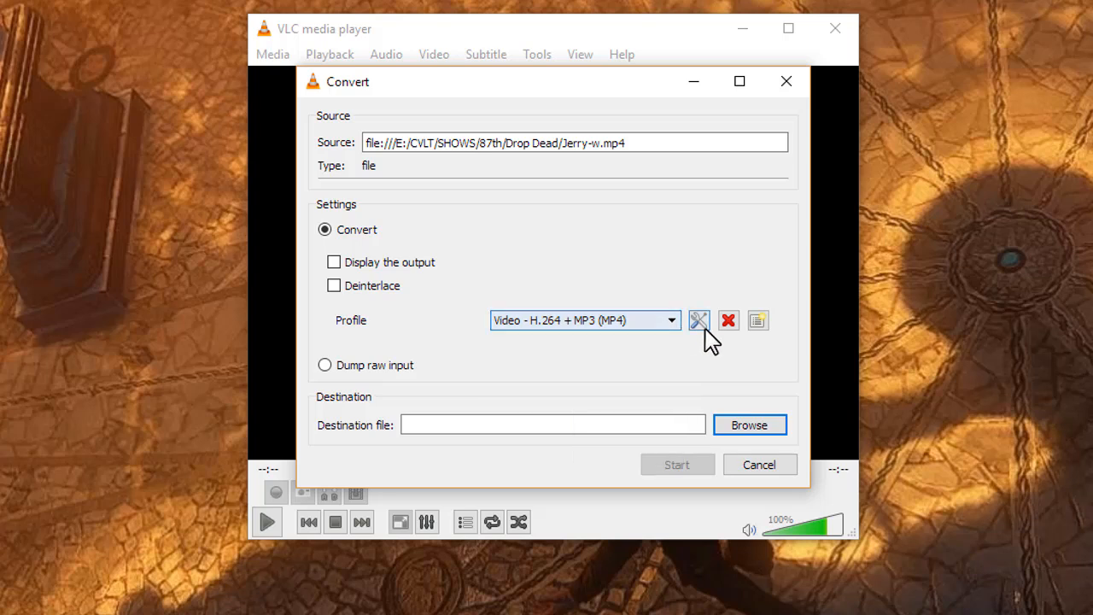
mouse_move(700, 320)
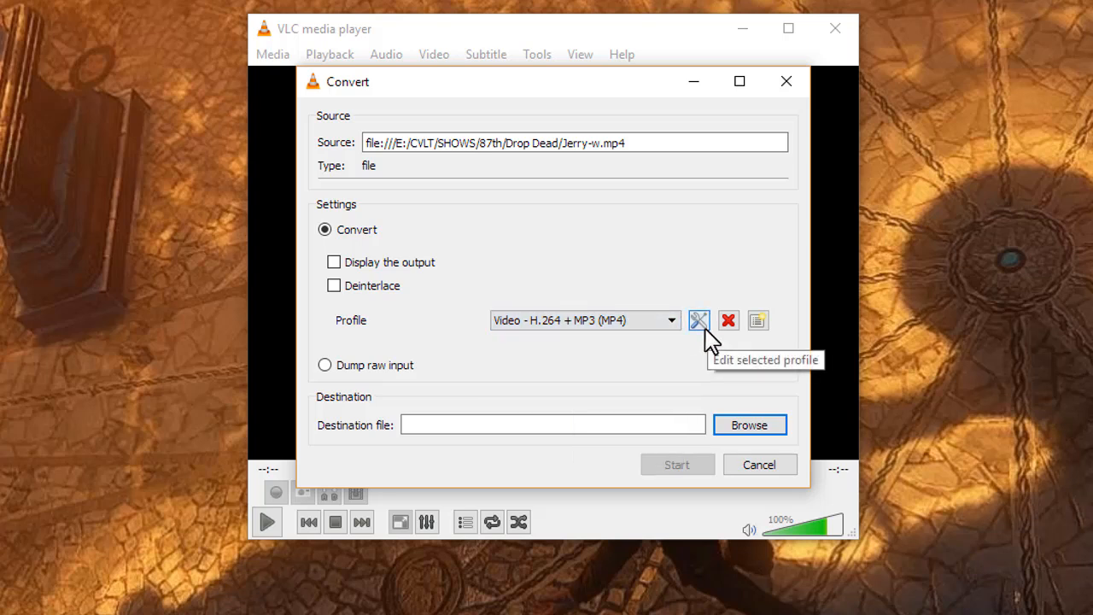
click(700, 319)
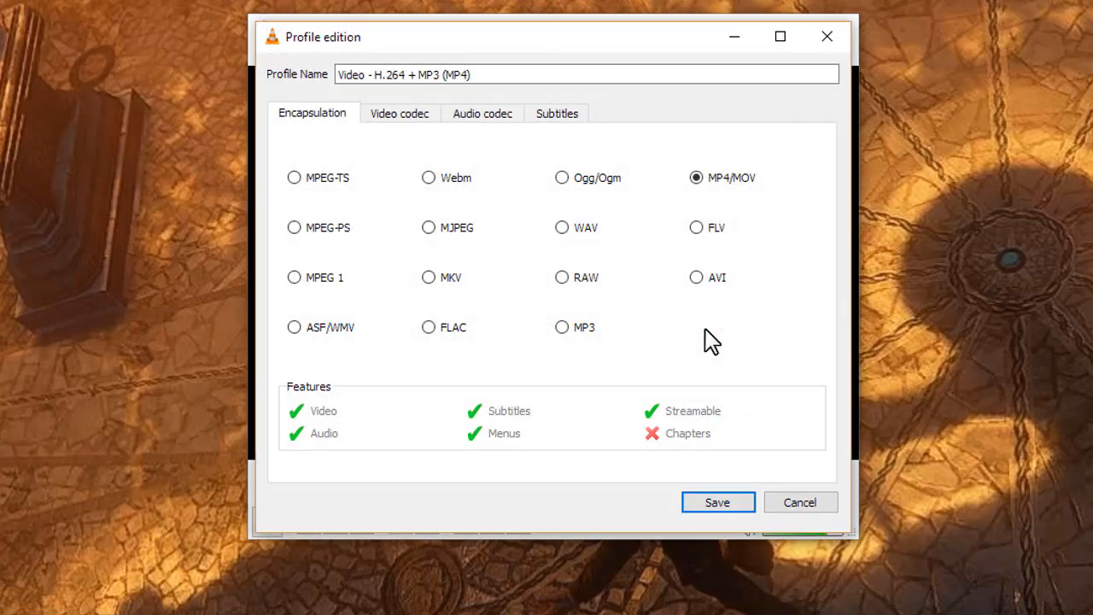
Enable the Video cropping filter under Video codec filters and save the profile.
click(396, 112)
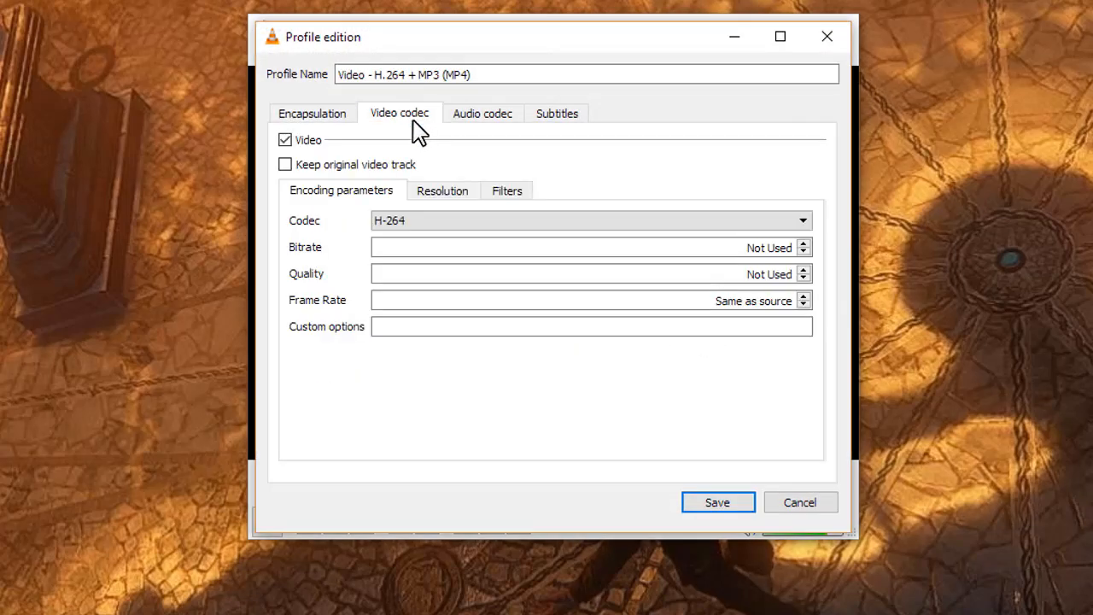
click(505, 190)
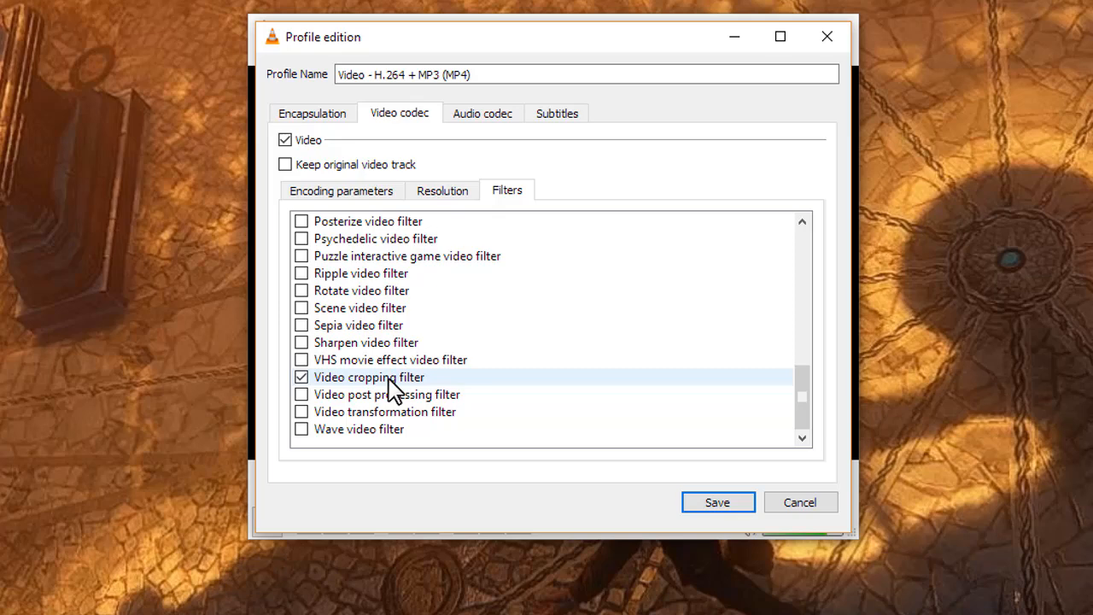
click(717, 502)
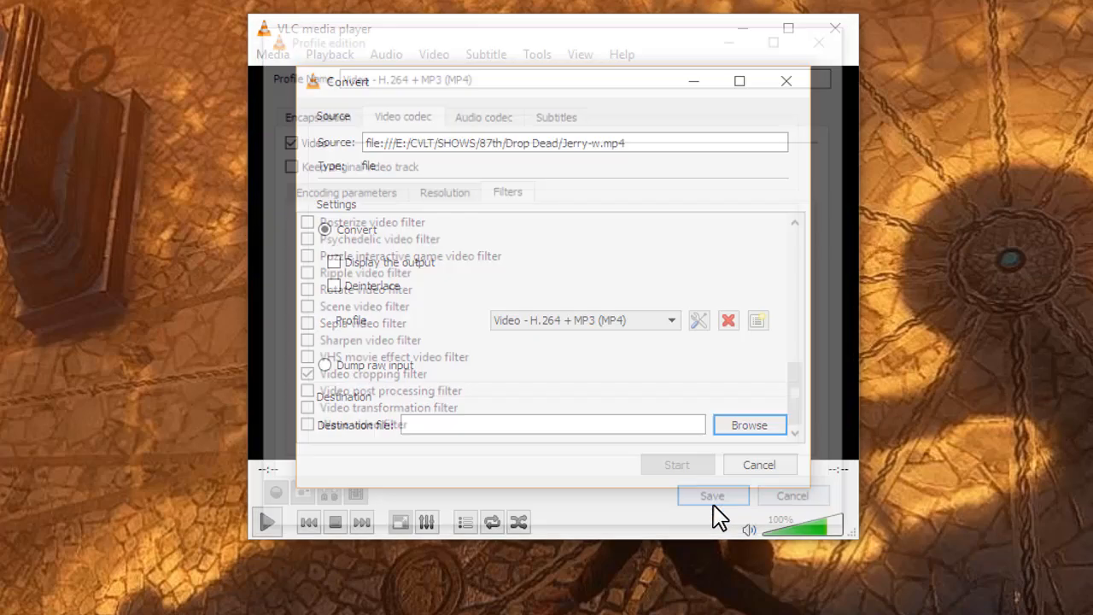
click(714, 495)
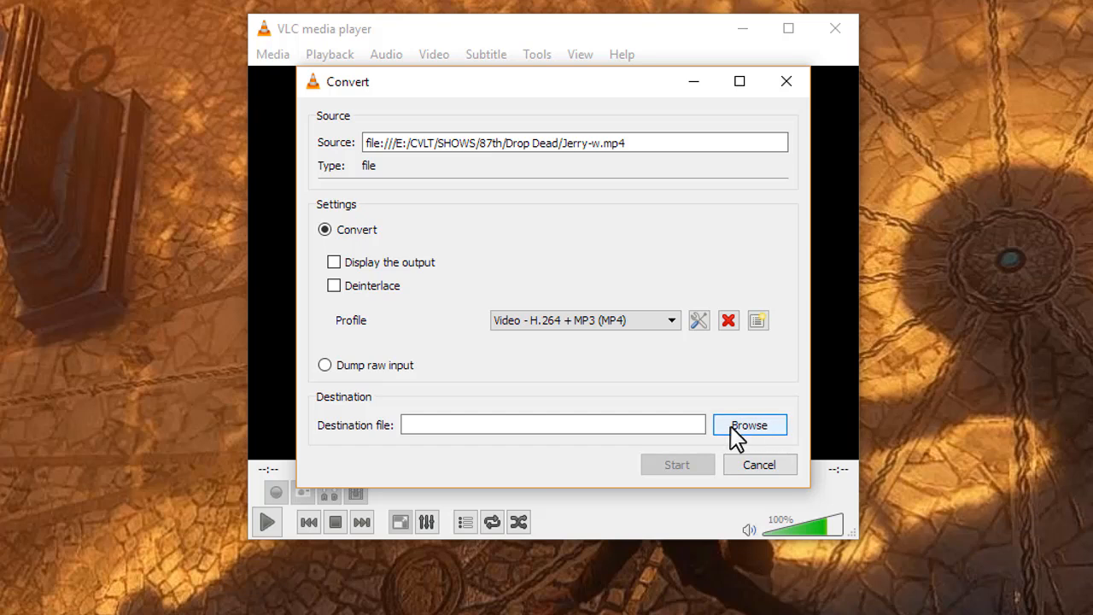
mouse_move(649, 489)
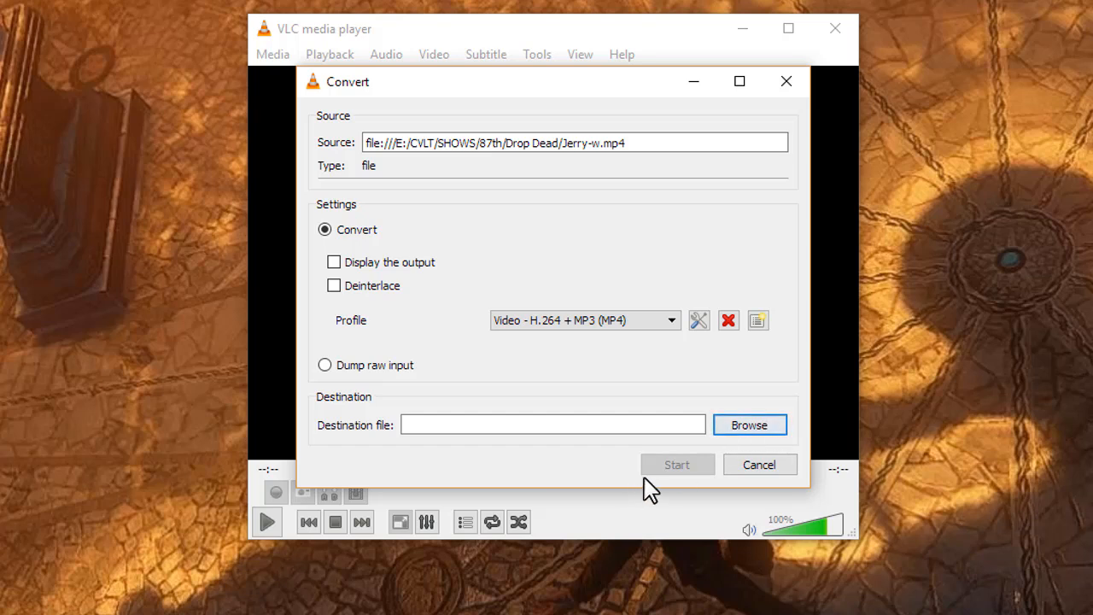